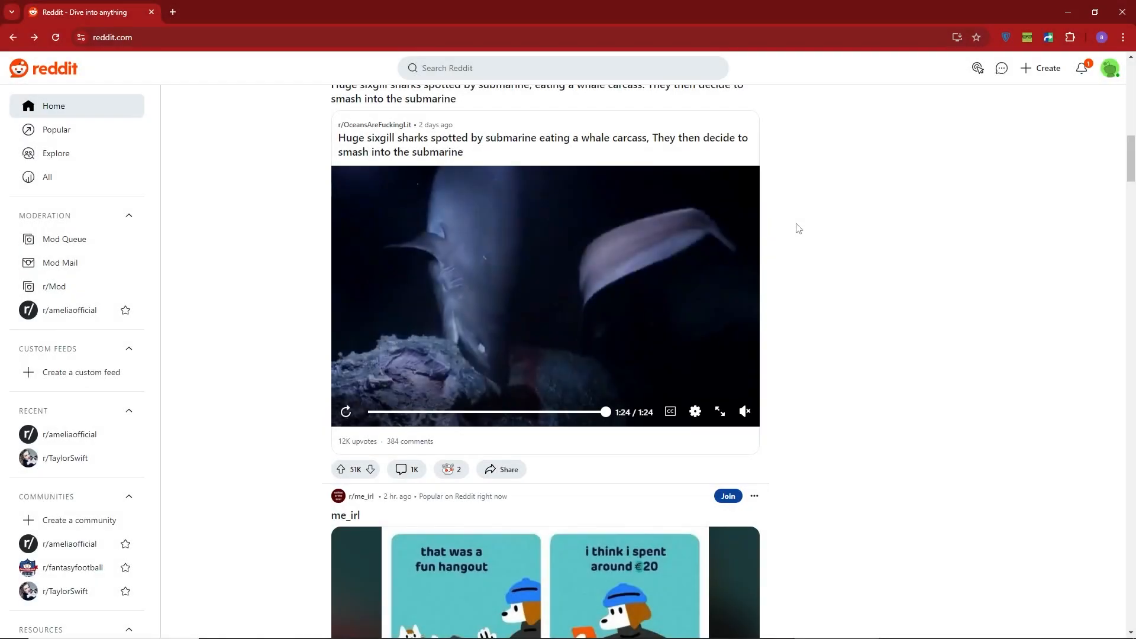
mouse_move(863, 190)
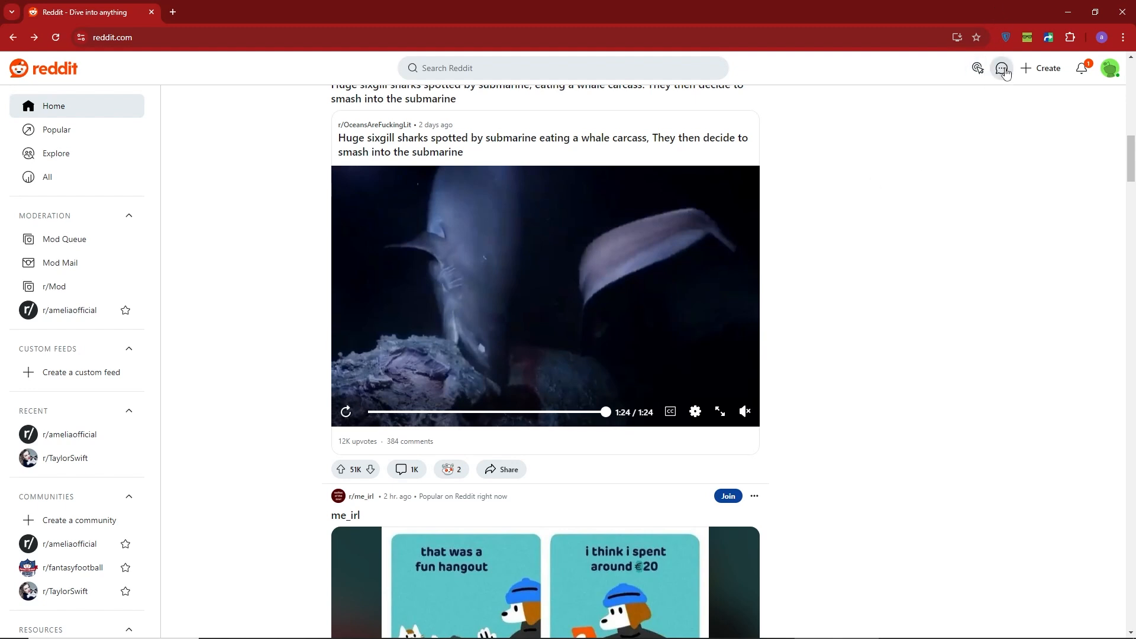
- Open the Chats panel and go to Discover Chat Channels
click(1003, 68)
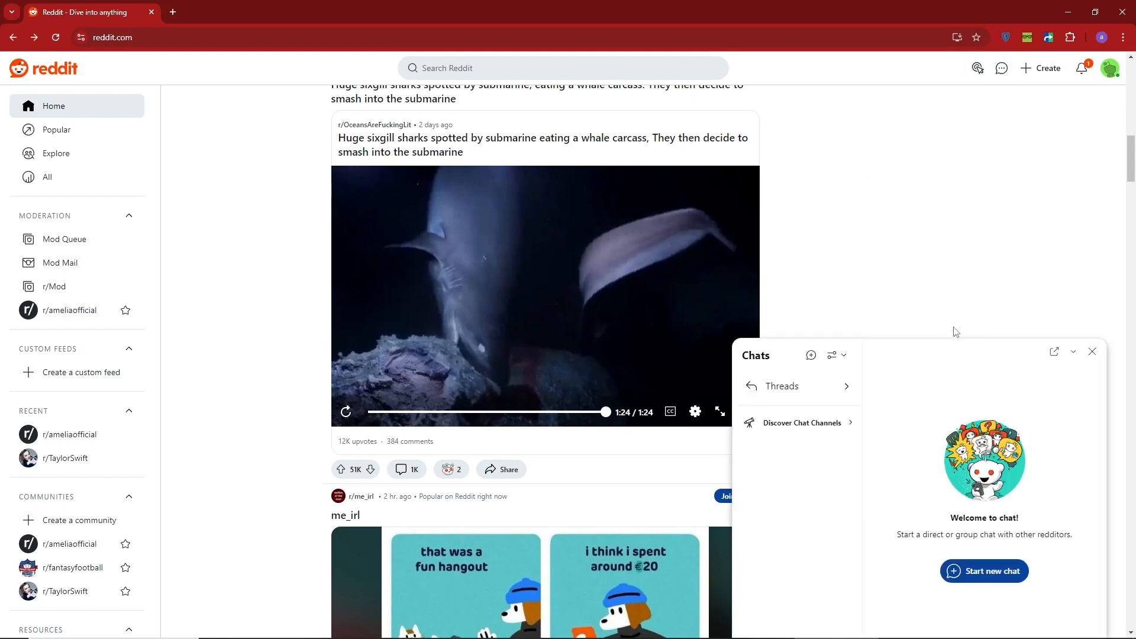
click(802, 423)
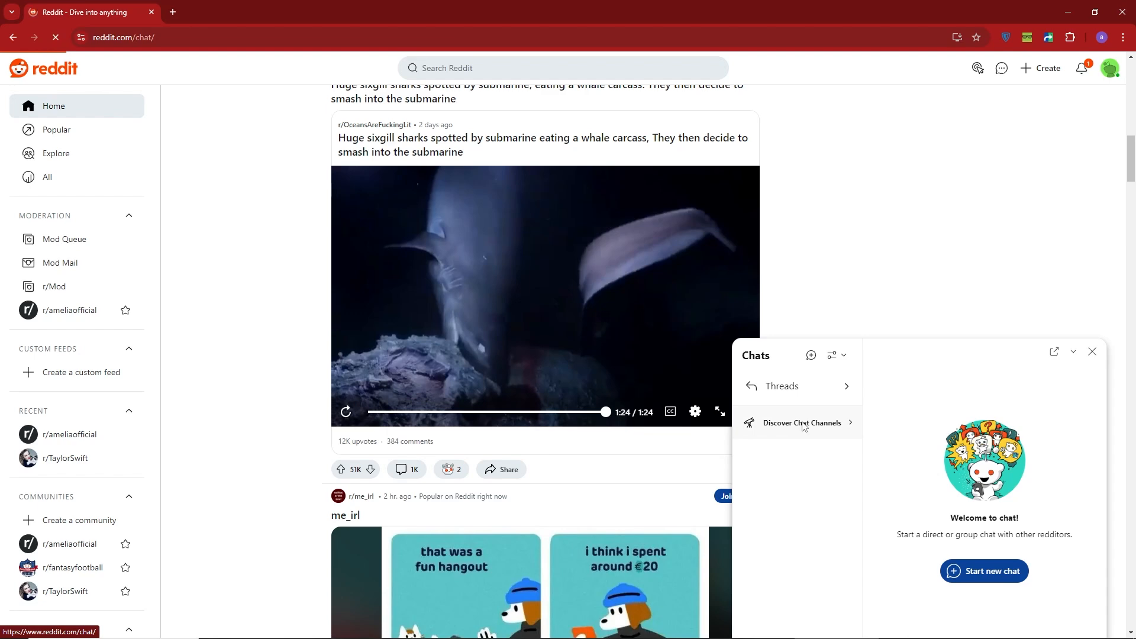
- Close the Chats panel overlaying the Discover Chat Channels page
click(802, 423)
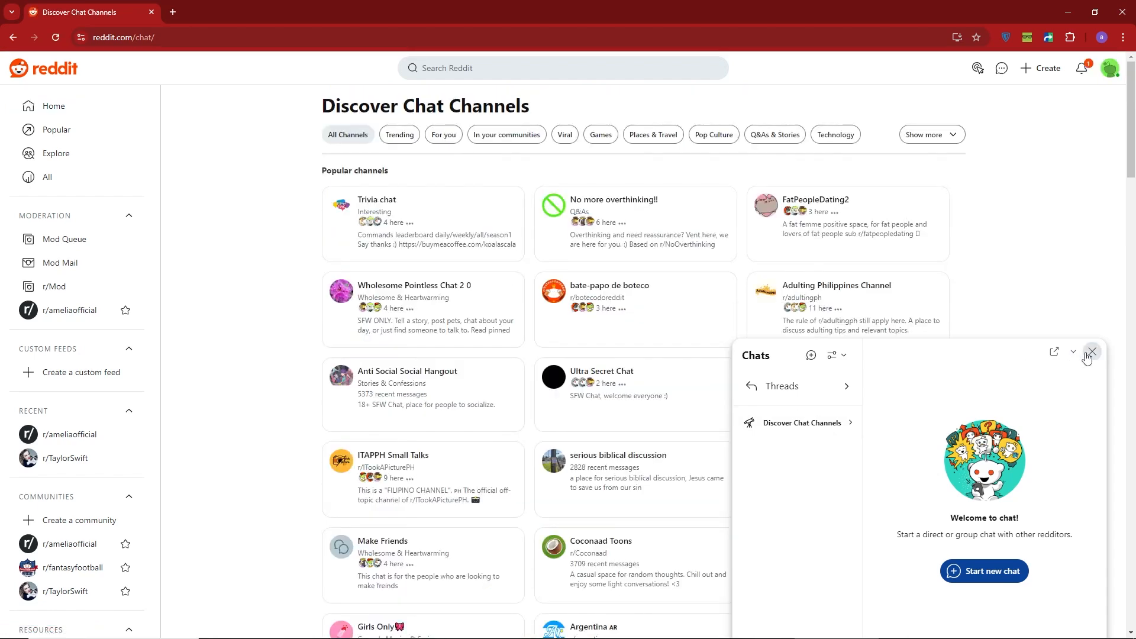
click(1092, 353)
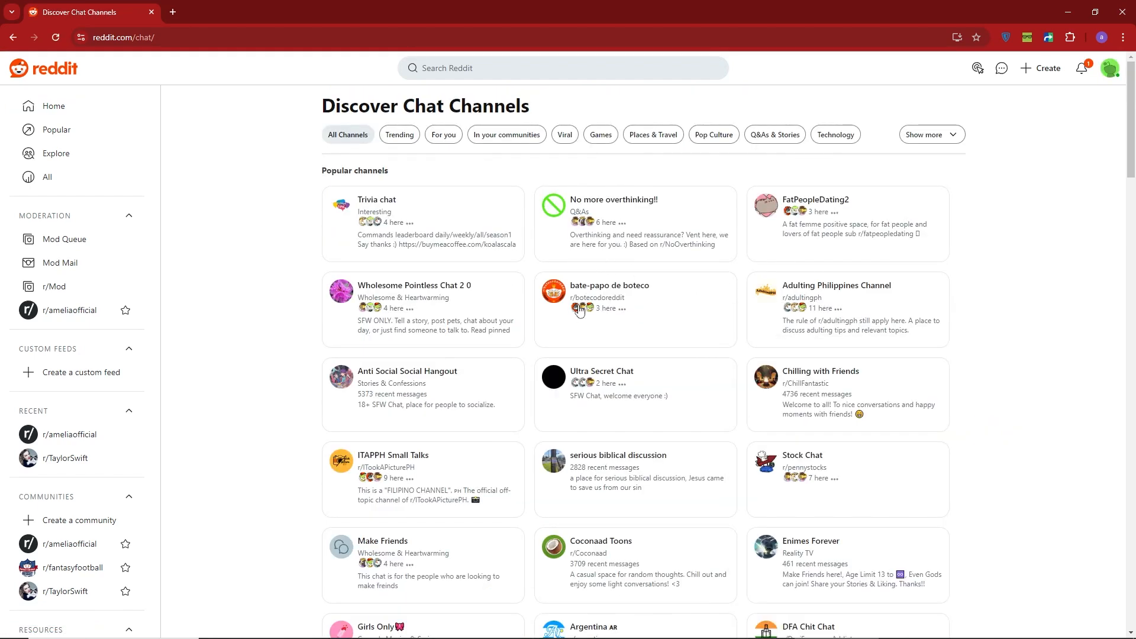
mouse_move(392, 225)
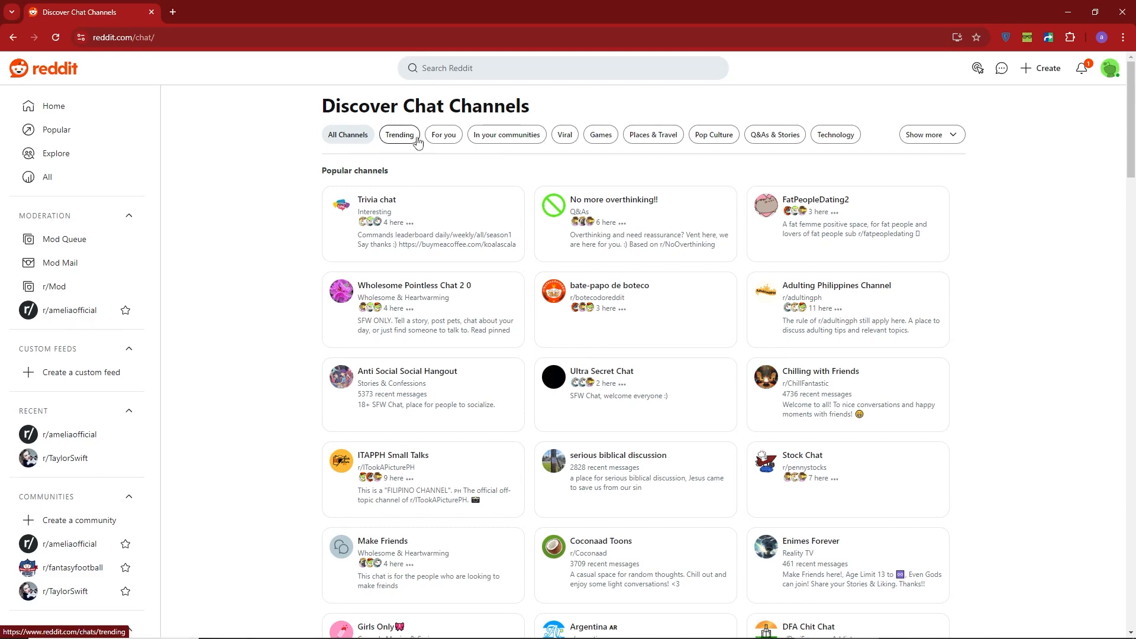
- Browse the Trending, Games and Technology channel categories in turn
click(399, 135)
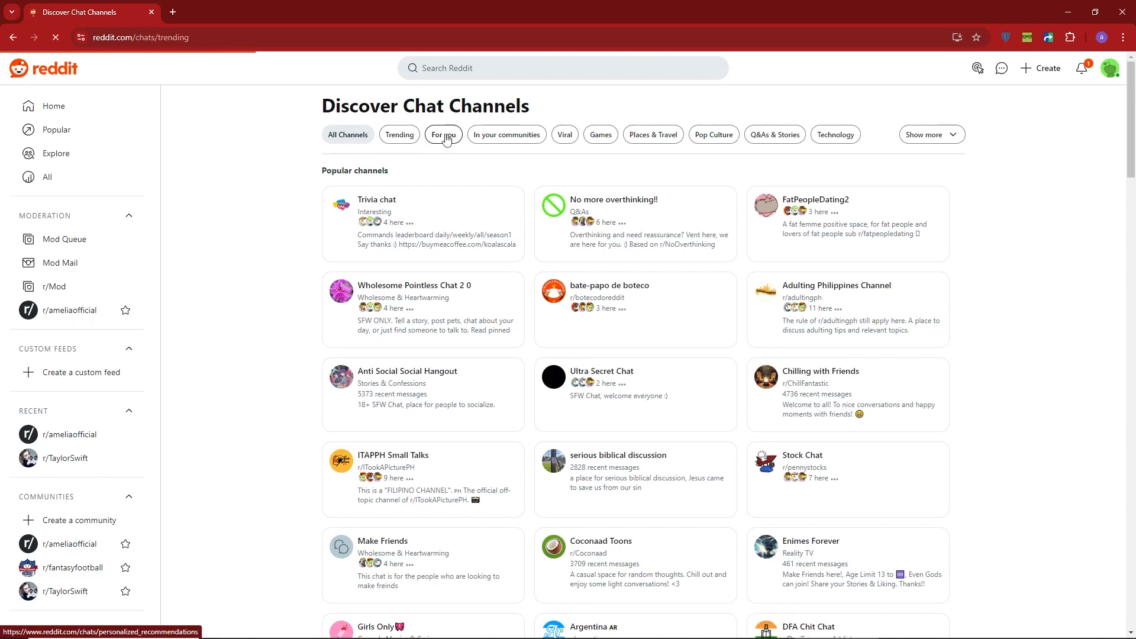
click(399, 134)
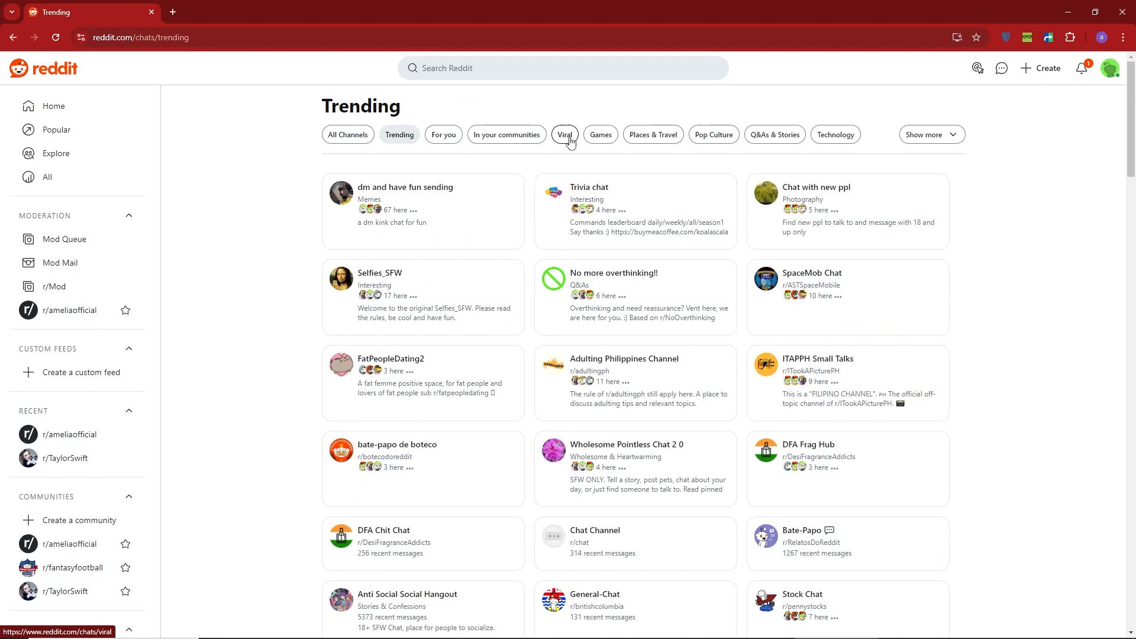
click(600, 135)
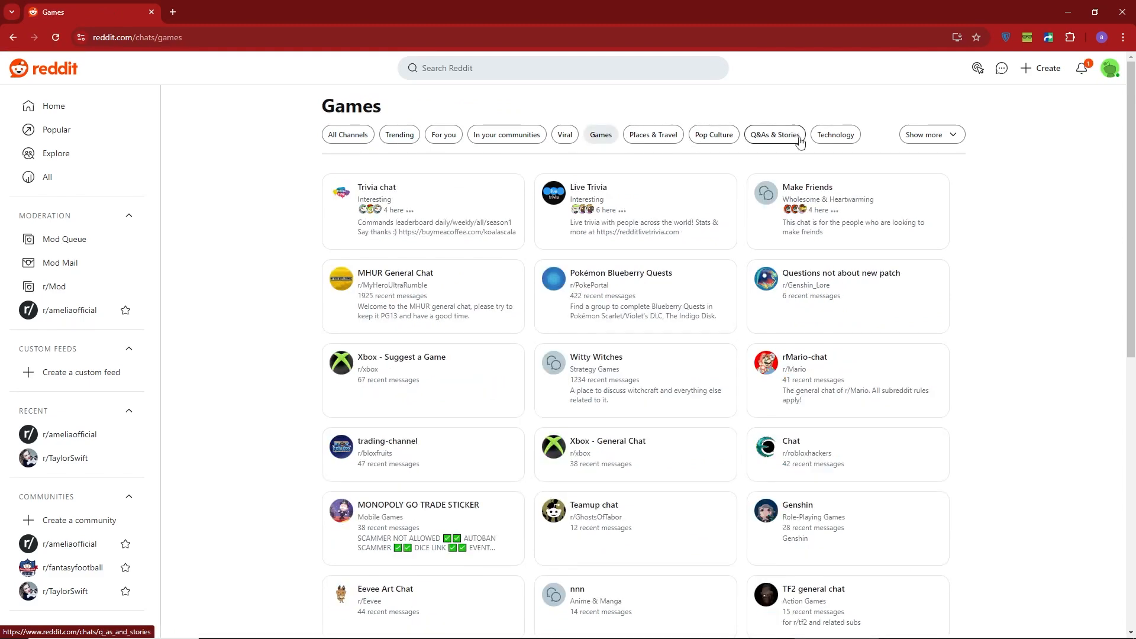
click(834, 135)
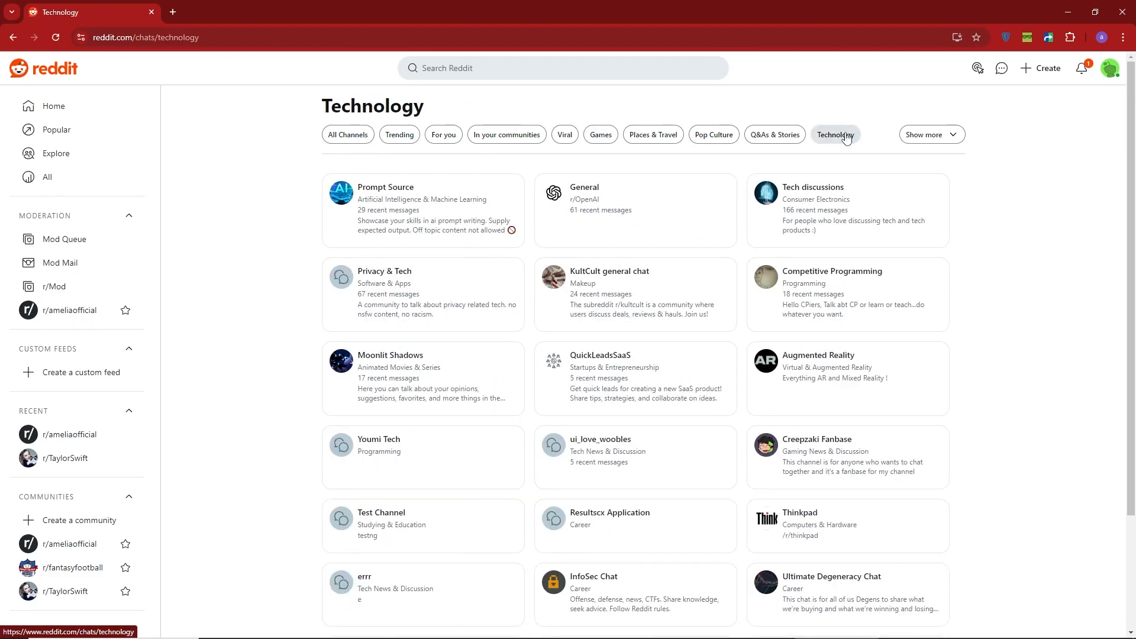
mouse_move(802, 211)
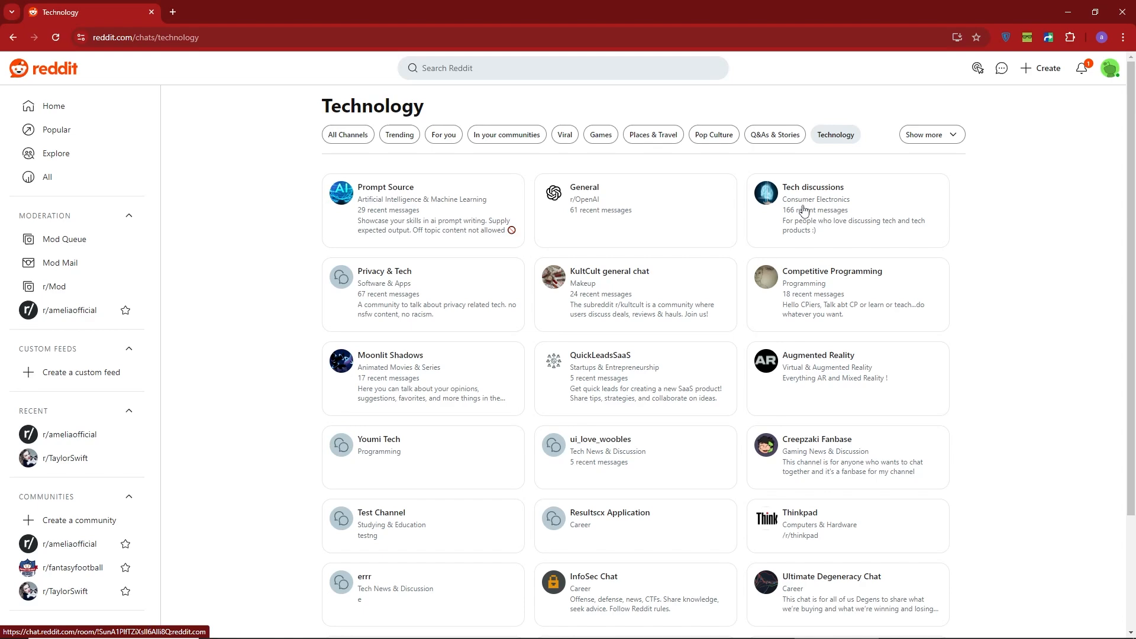
- In the Tech discussions chat, write 'hello everyone how are you all' as a greeting
click(812, 187)
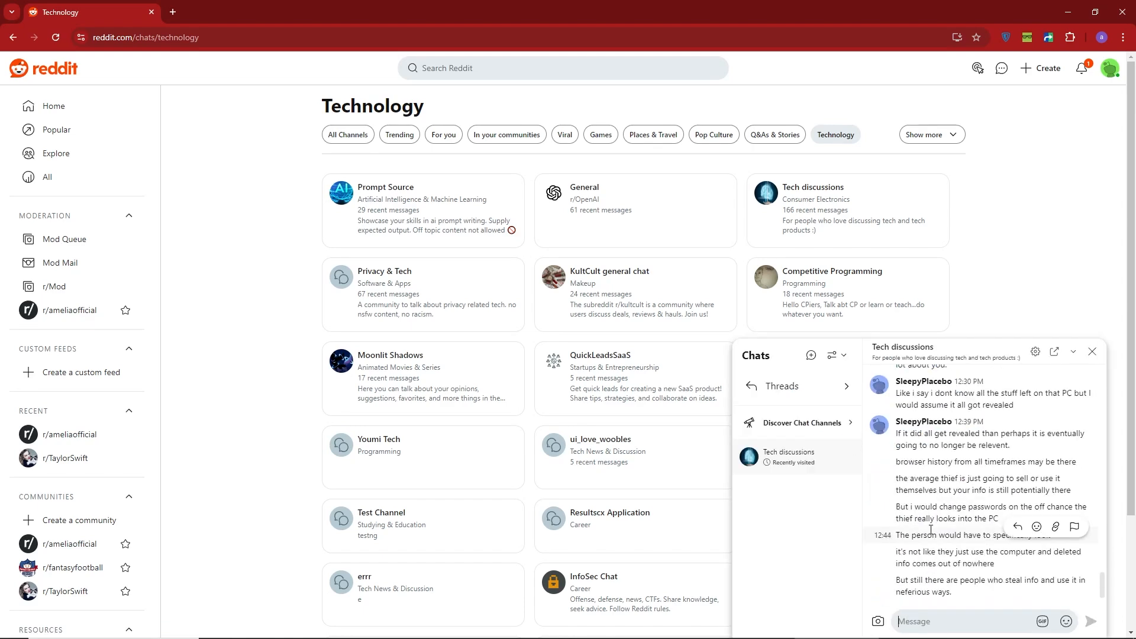
text(hello everyone)
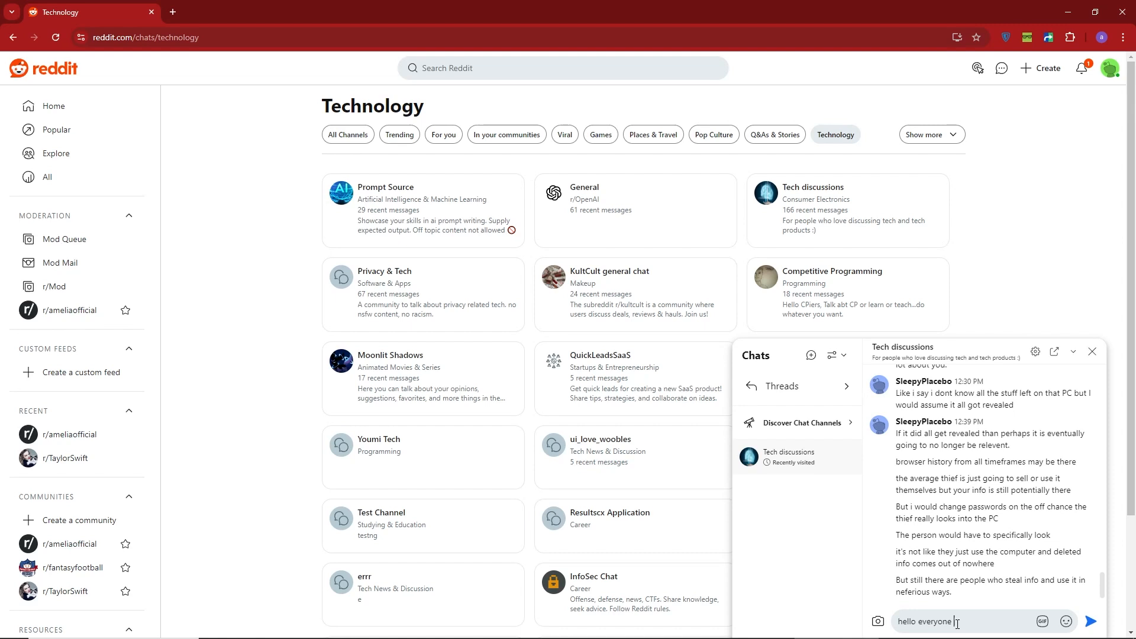
text(how are you)
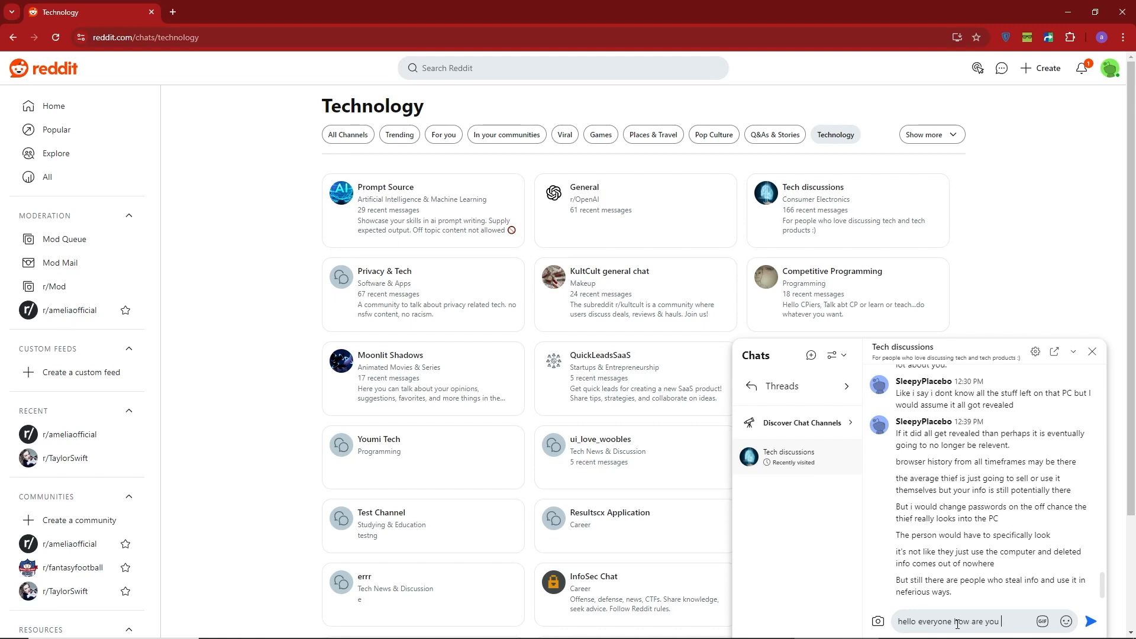
text(all)
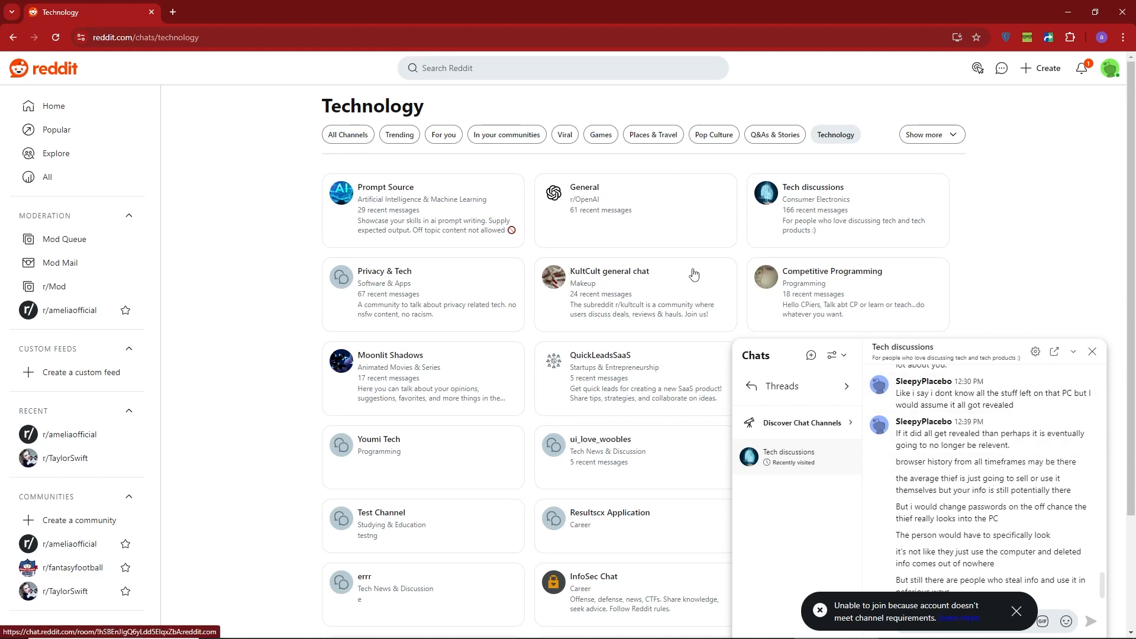
- Dismiss the Tech discussions chat and look through the Privacy & Tech channel's messages
click(1092, 351)
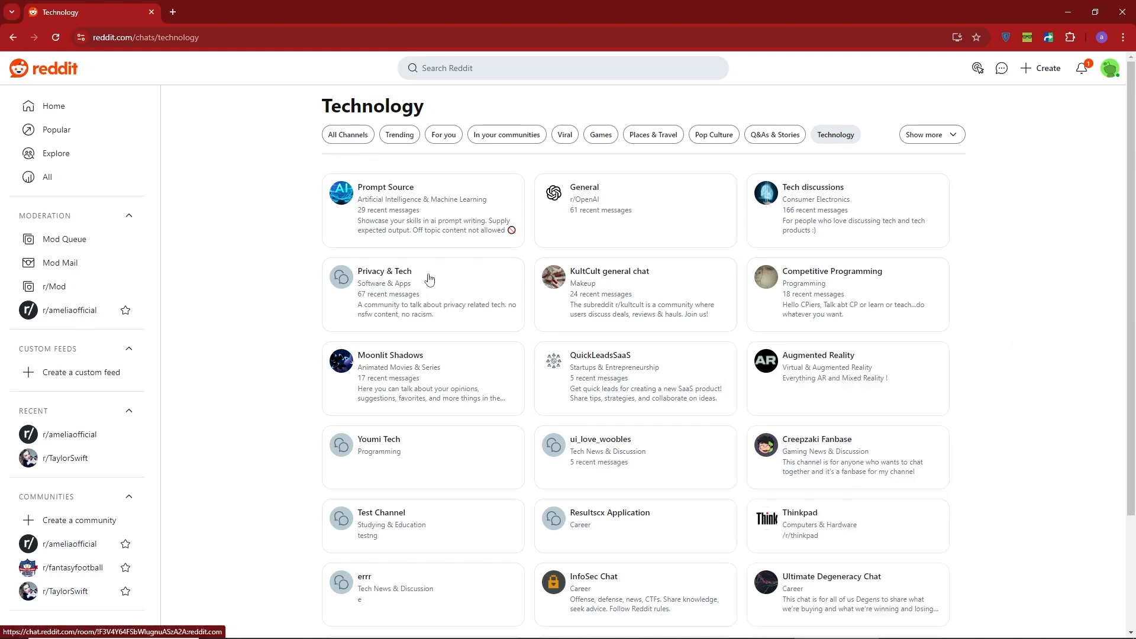
scroll(down, 3)
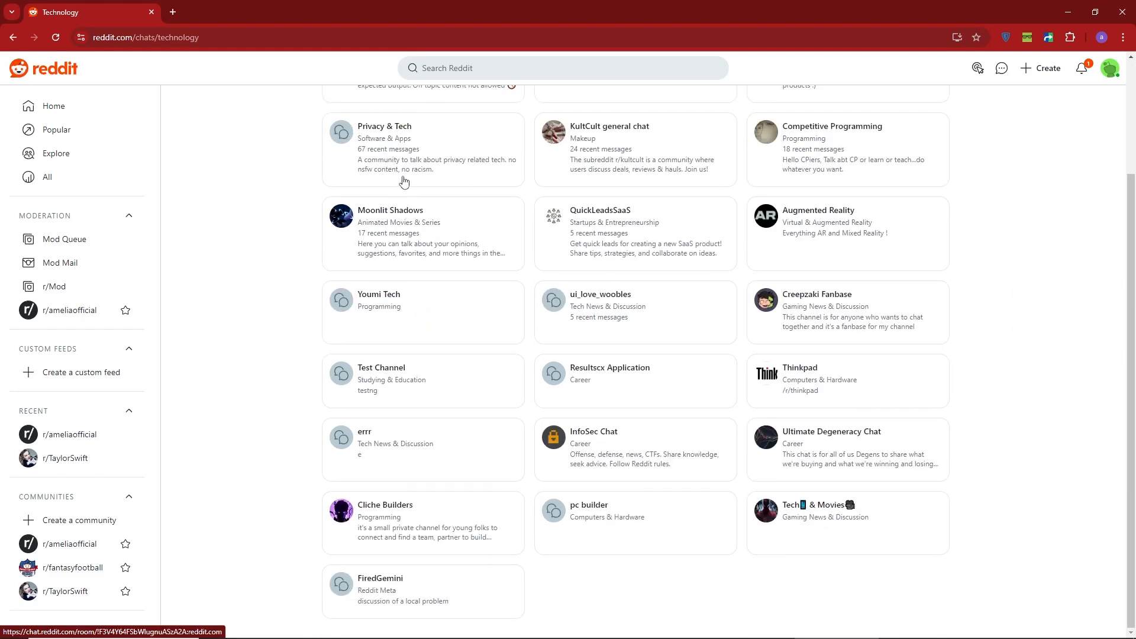
click(405, 149)
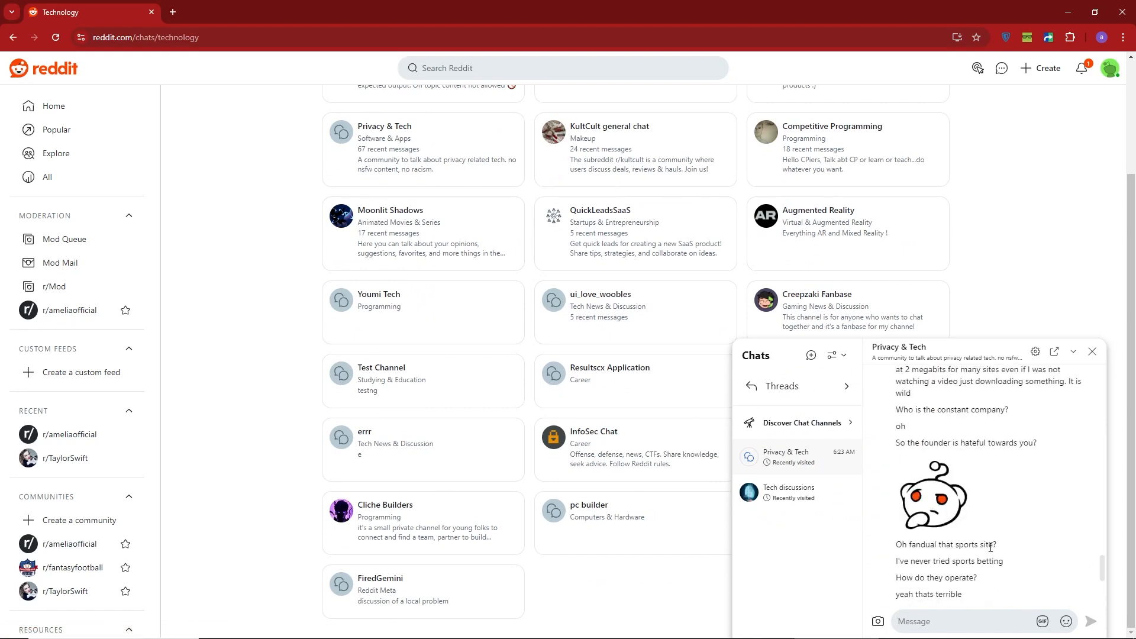
scroll(down, 3)
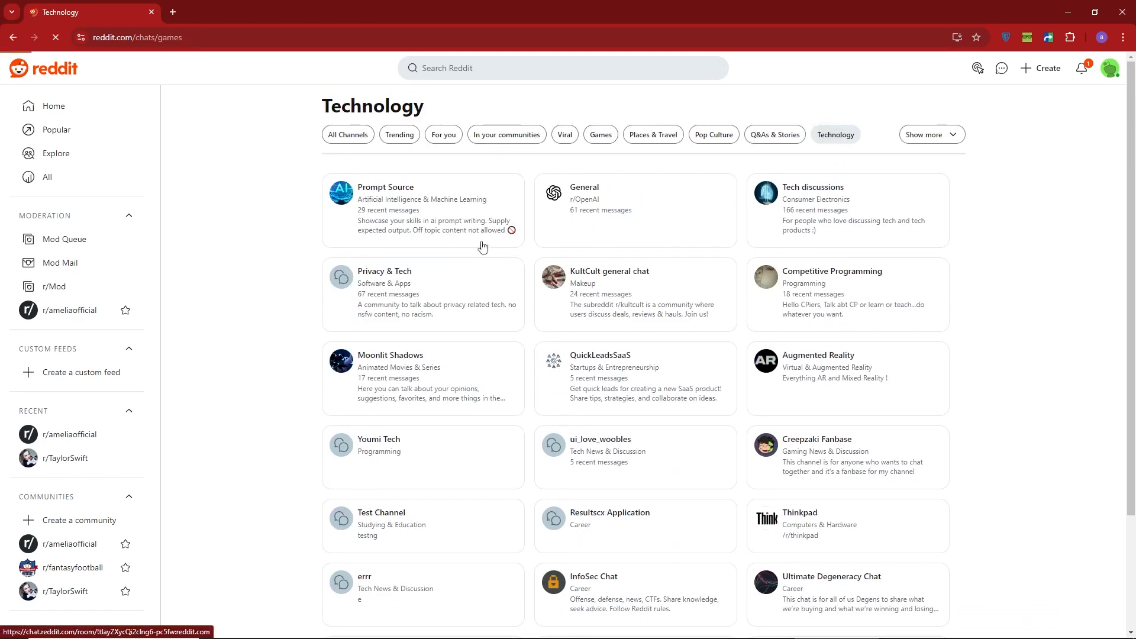
- Browse the Games channel cards, then return to All Channels
click(600, 134)
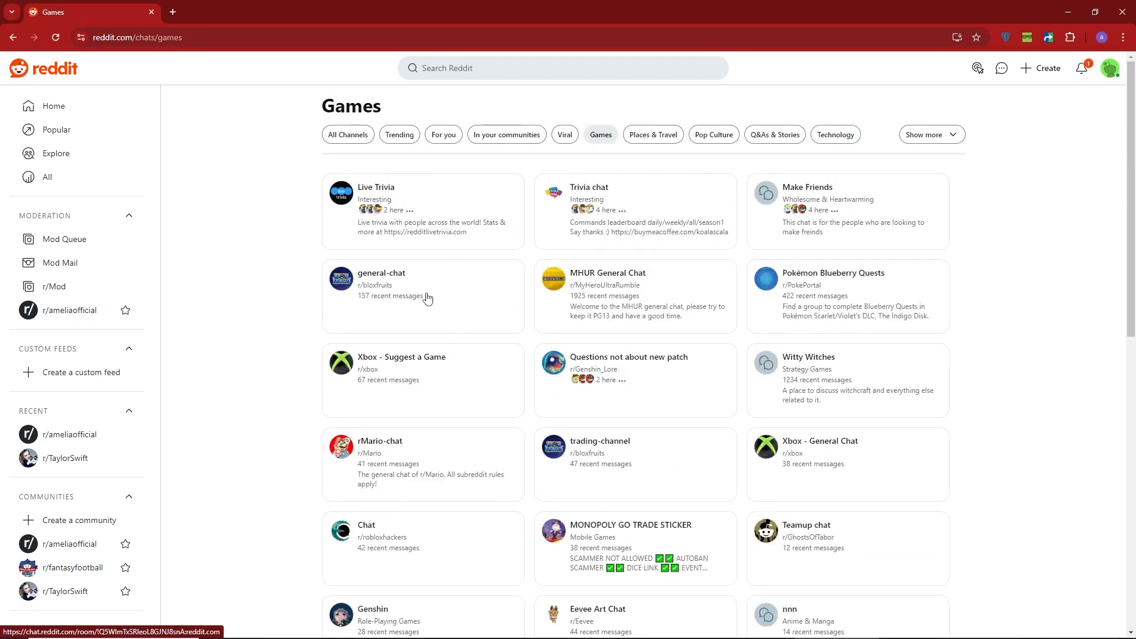
scroll(down, 3)
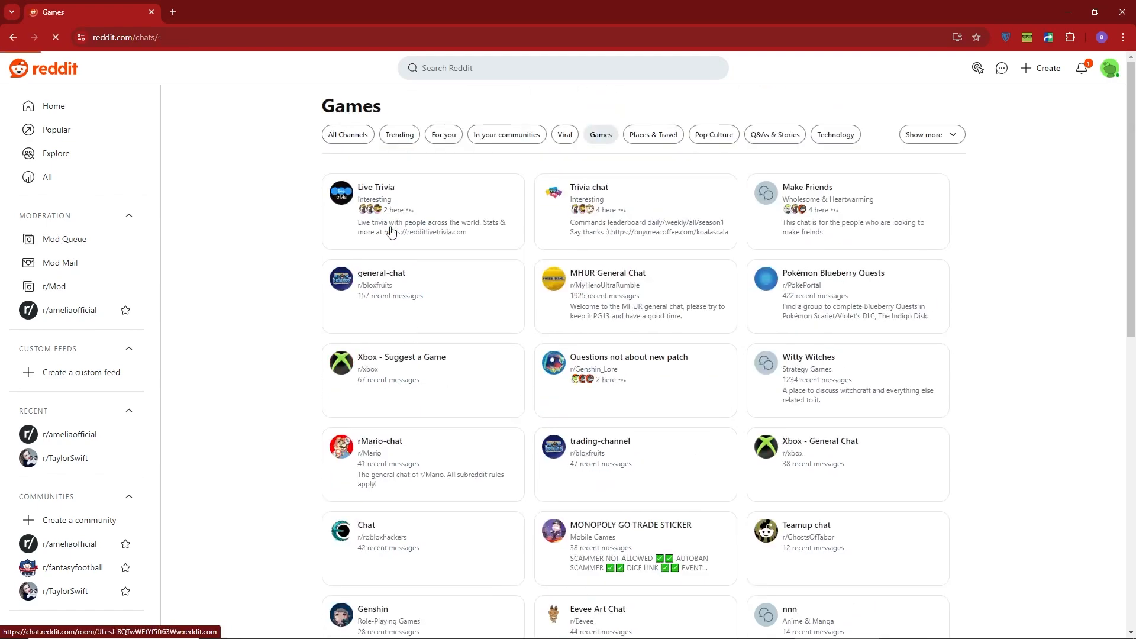
click(348, 133)
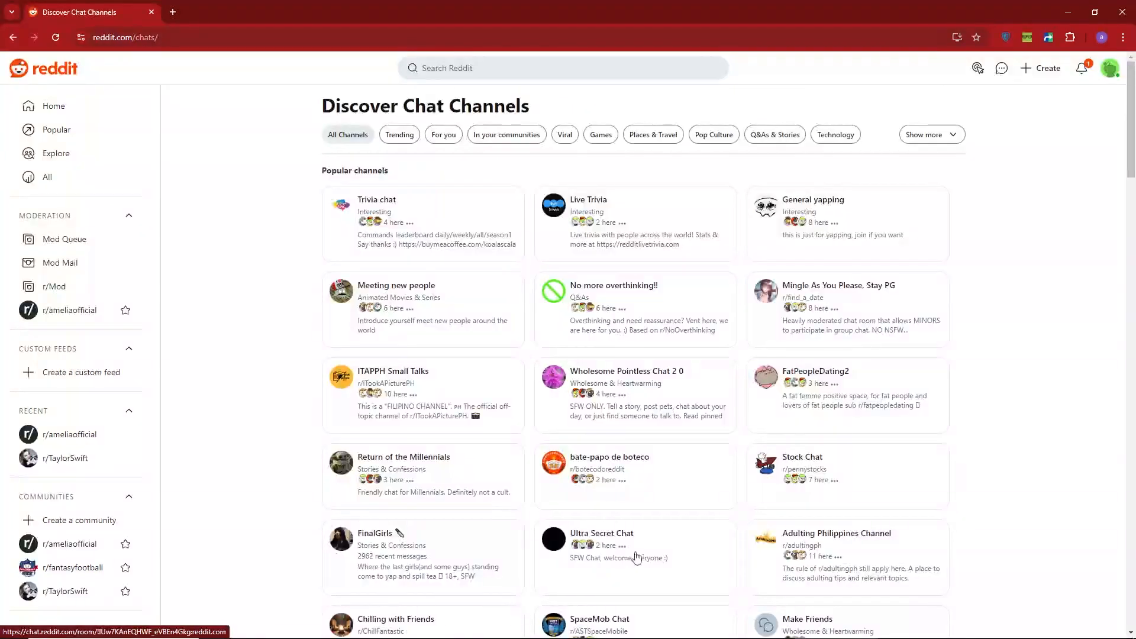